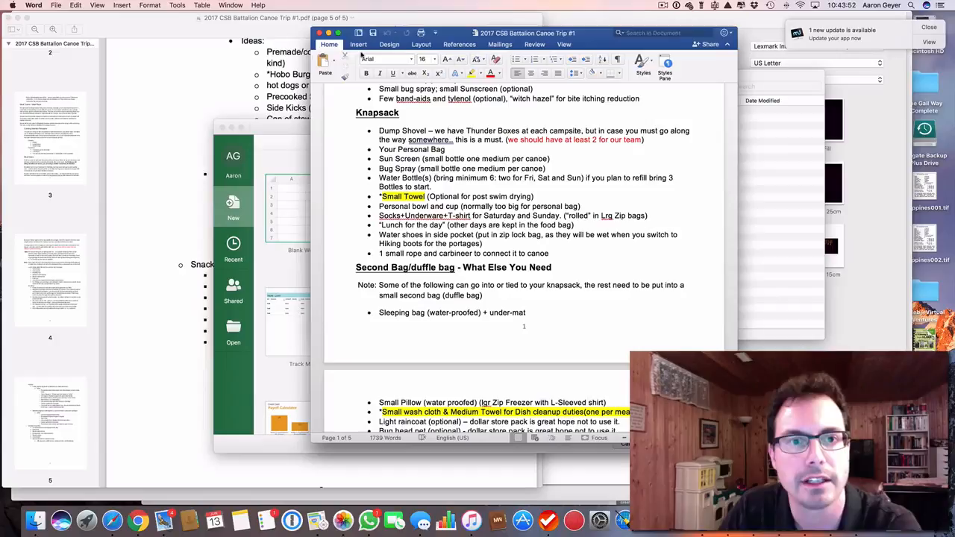
# Start saving the canoe trip document in another format via File > Save As
pyautogui.click(56, 5)
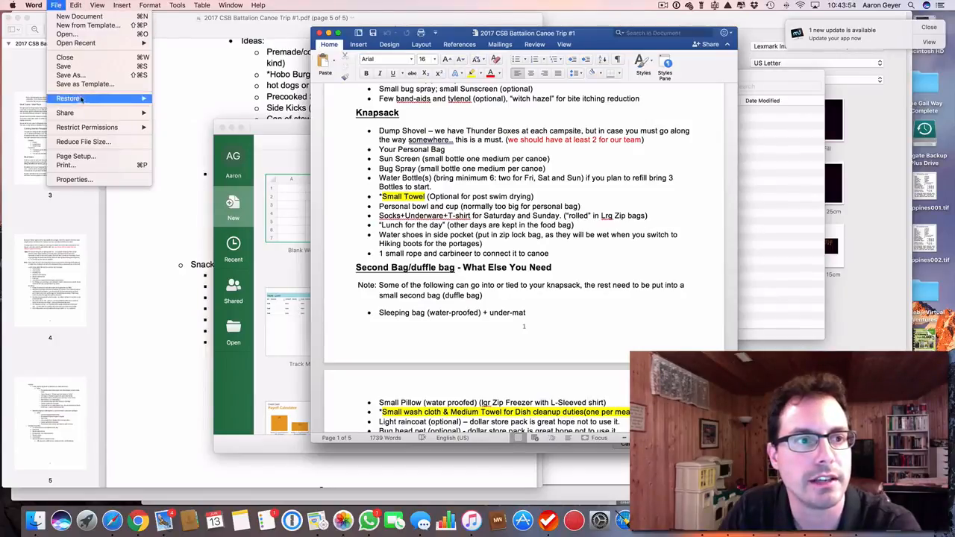
pyautogui.click(71, 74)
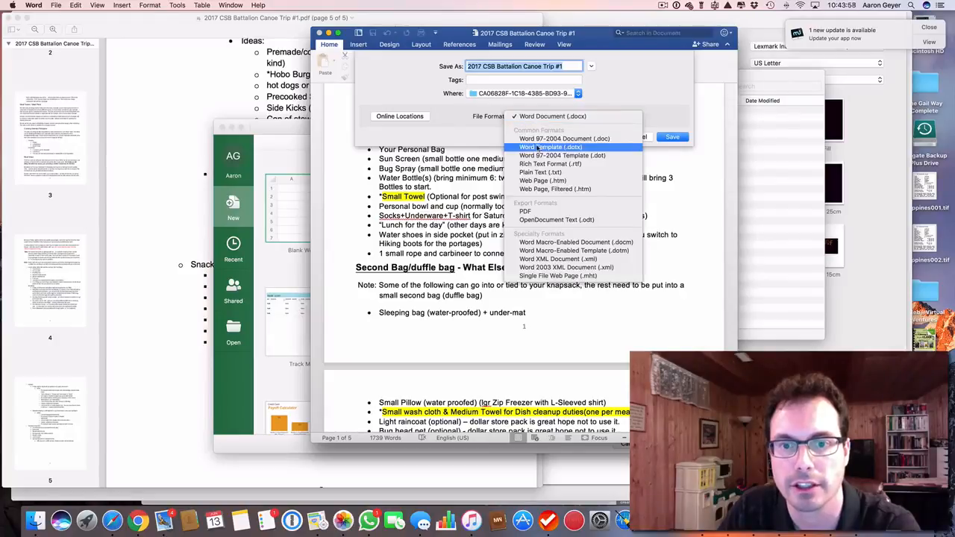
pyautogui.moveTo(525, 211)
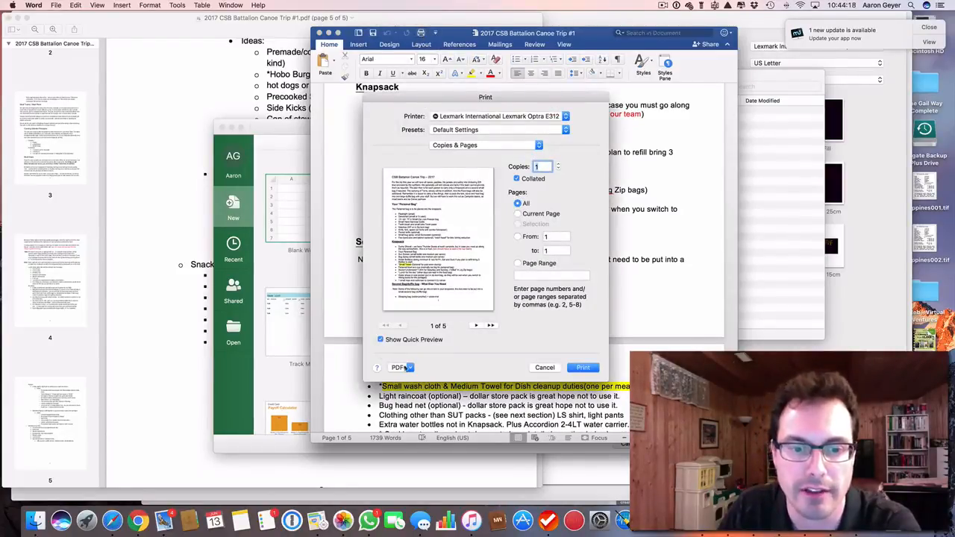
# Save the canoe trip printout as a PDF in the PDF Tutorial folder
pyautogui.click(401, 367)
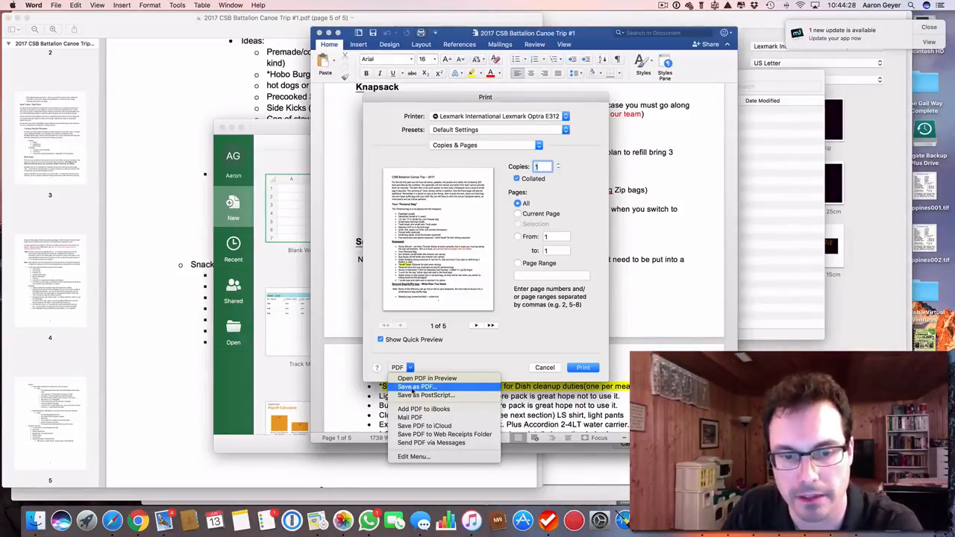
pyautogui.click(418, 386)
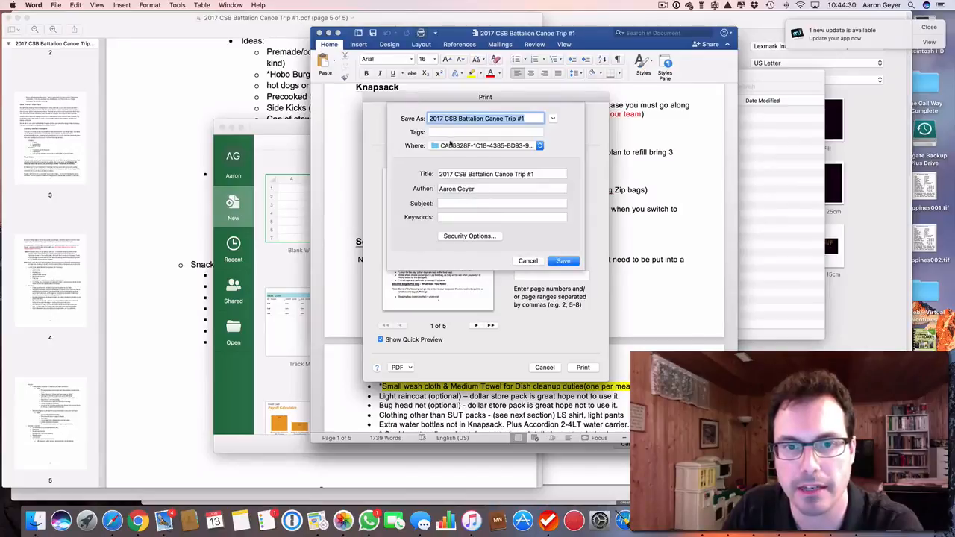
pyautogui.moveTo(548, 134)
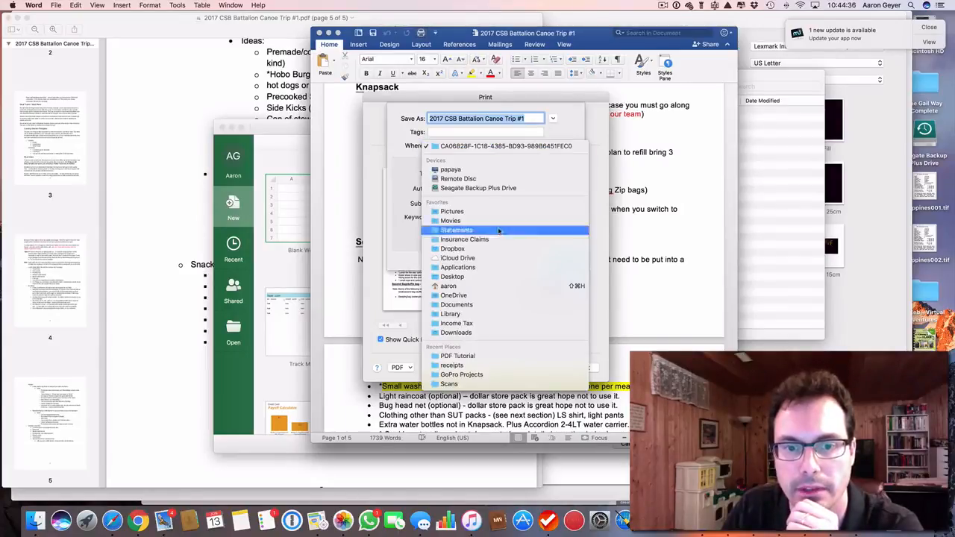
pyautogui.click(458, 355)
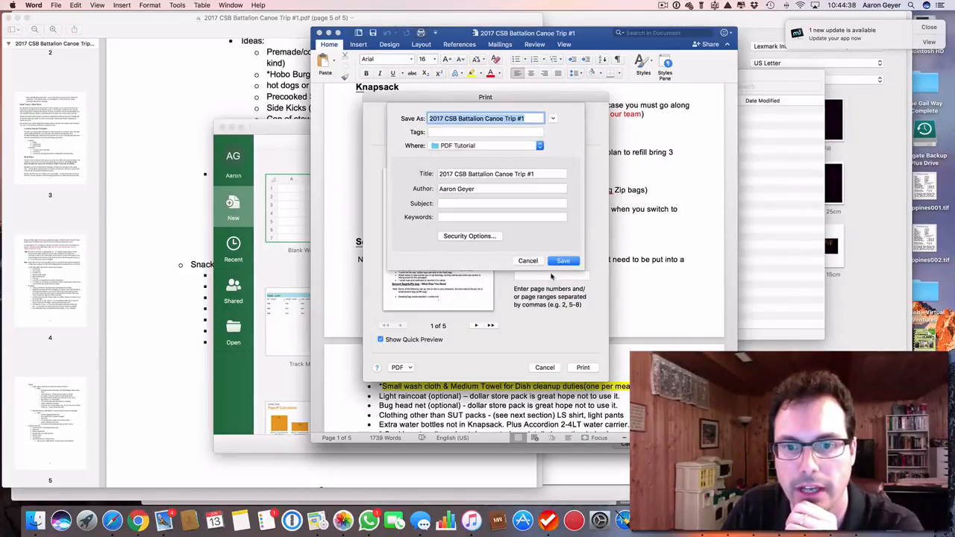
pyautogui.click(563, 261)
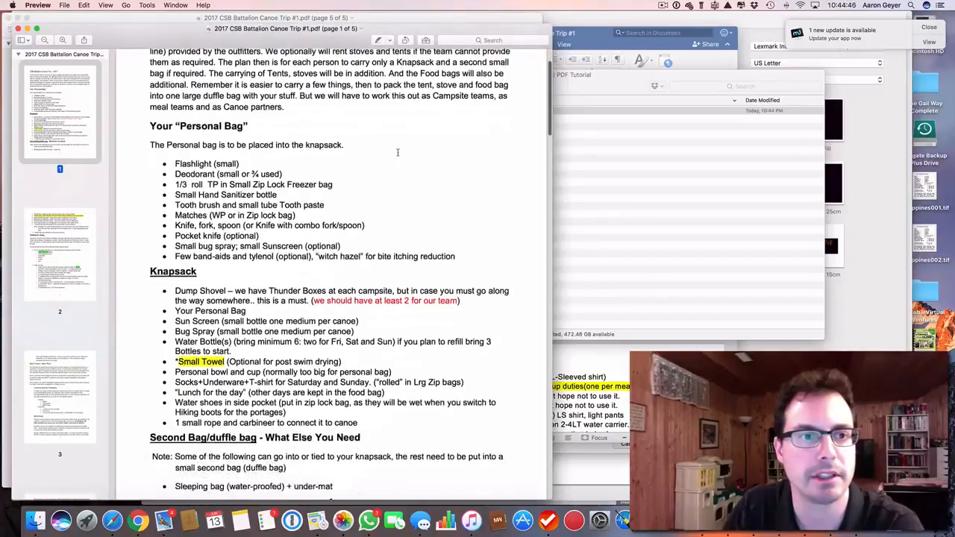
# Scroll through the canoe trip PDF in Preview
pyautogui.scroll(-3)
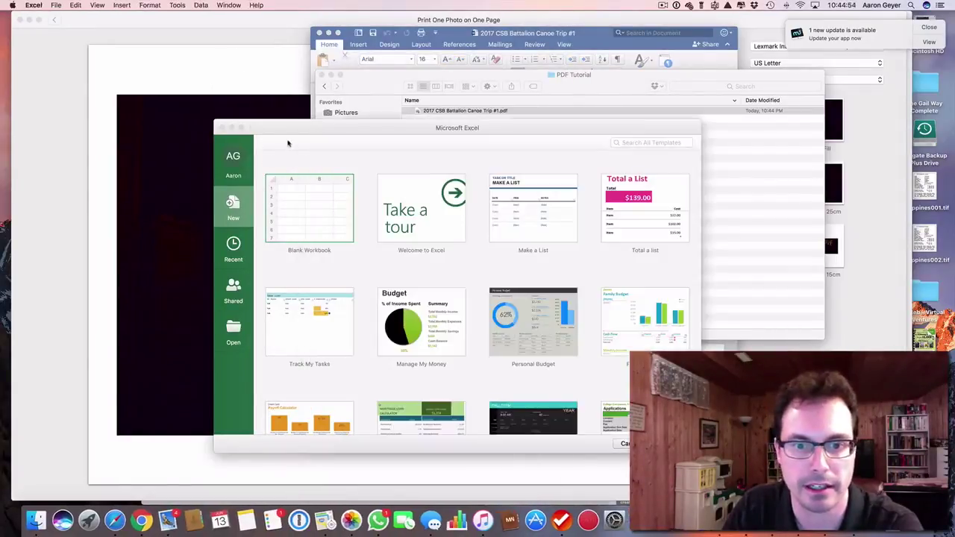
# Create a Make a List workbook and bring up its print settings
pyautogui.click(533, 207)
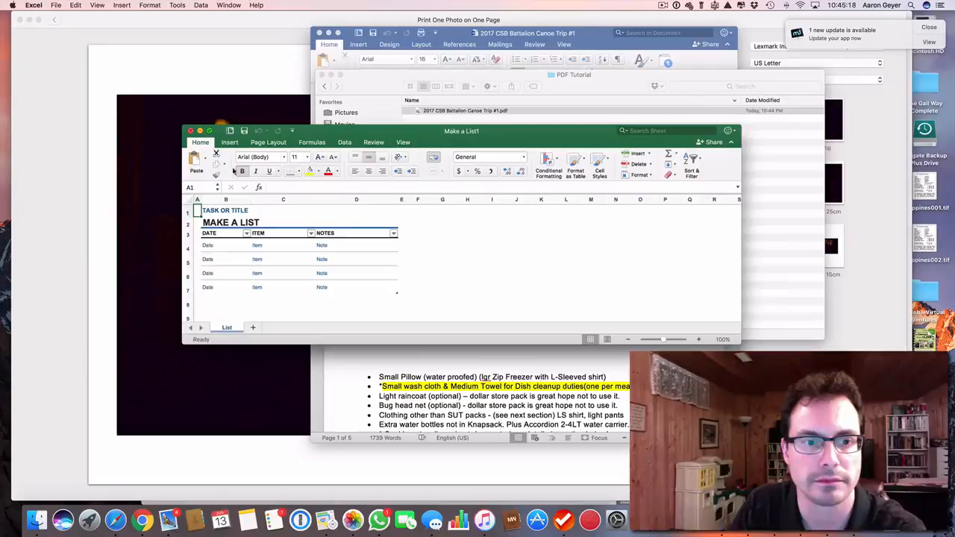
pyautogui.moveTo(152, 85)
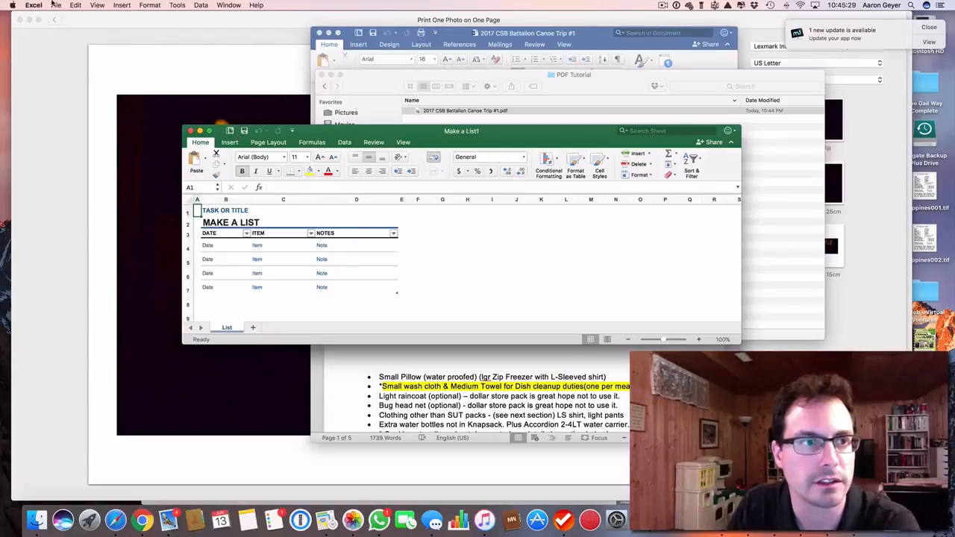
pyautogui.click(34, 5)
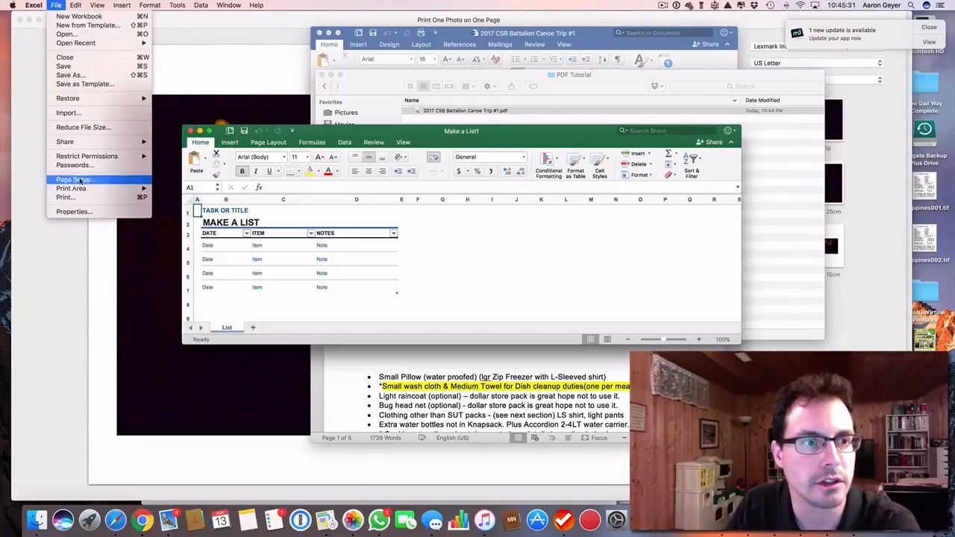
pyautogui.click(65, 197)
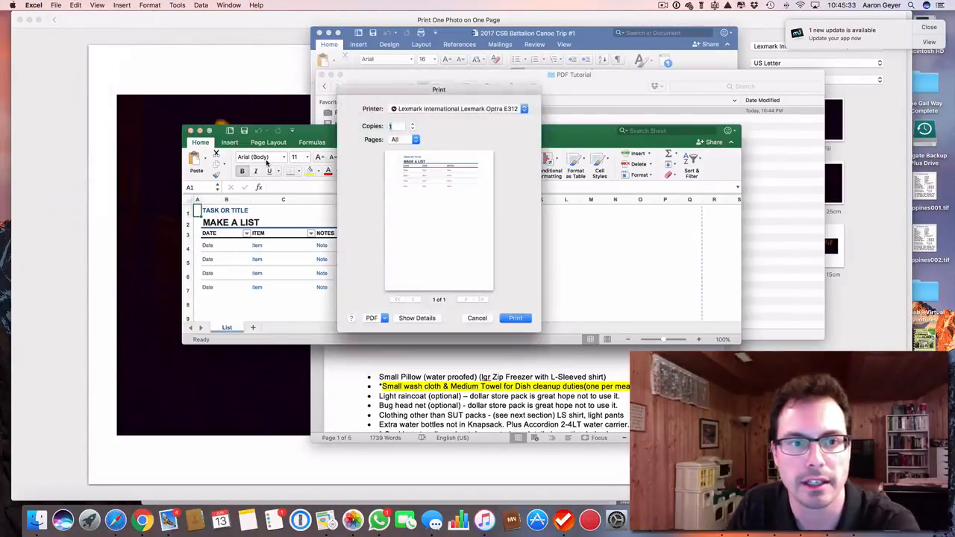
# Save the list printout as a PDF in PDF Tutorial
pyautogui.click(376, 318)
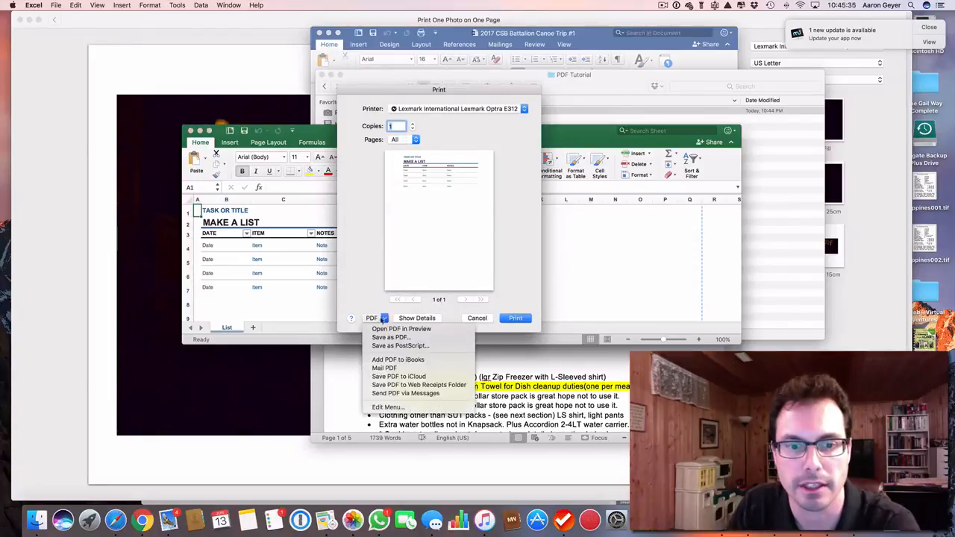
pyautogui.click(390, 337)
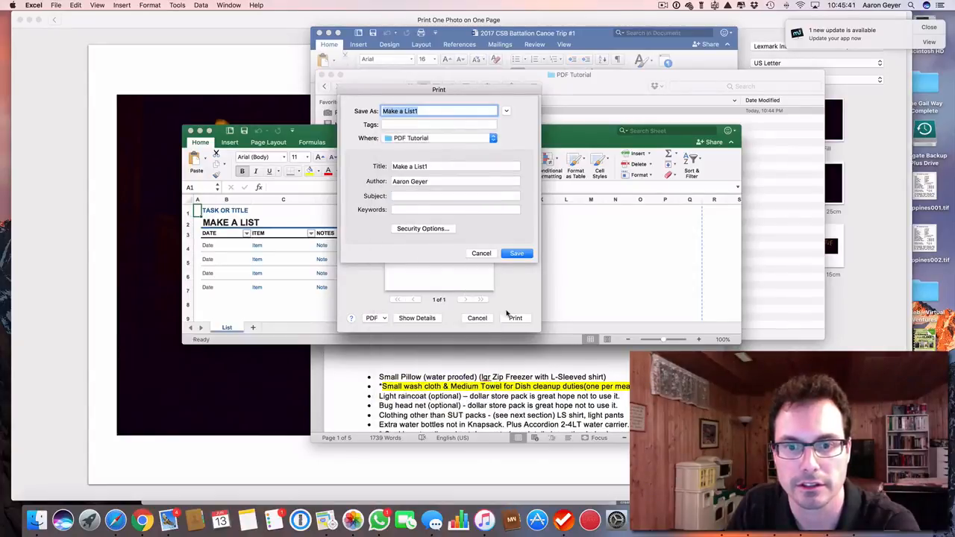
pyautogui.click(516, 253)
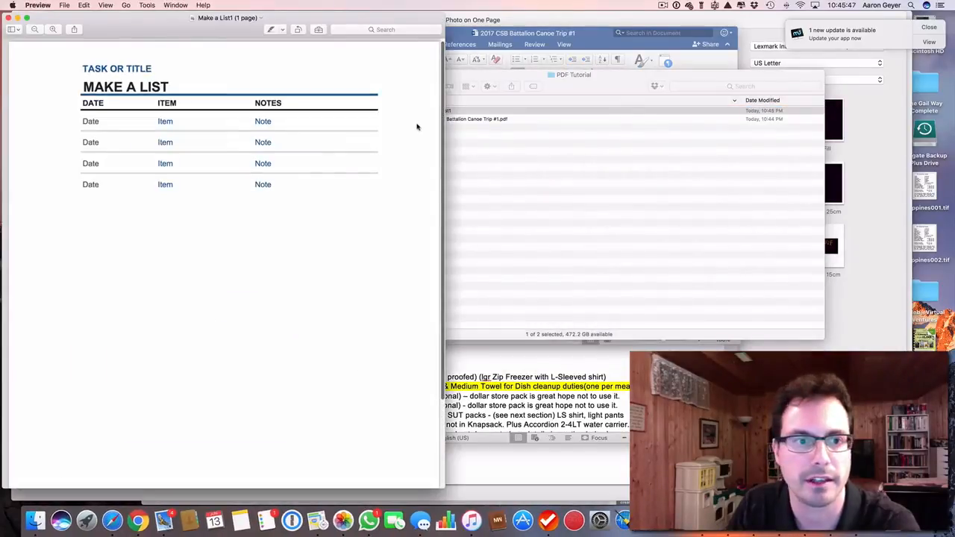
# Scroll through the Make a List1 PDF in Preview
pyautogui.scroll(-3)
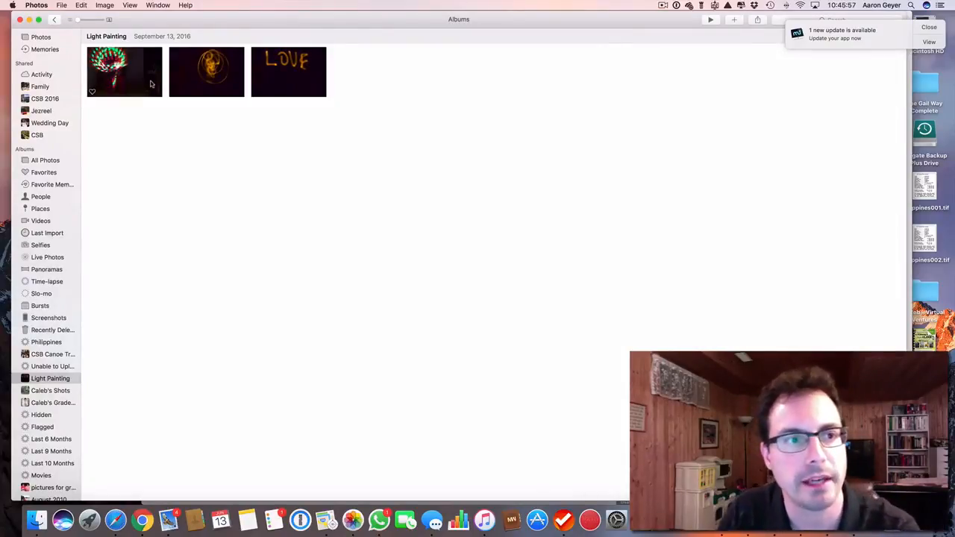
# Select the three light-painting photos and print them at 13 x 18 cm each
pyautogui.click(124, 71)
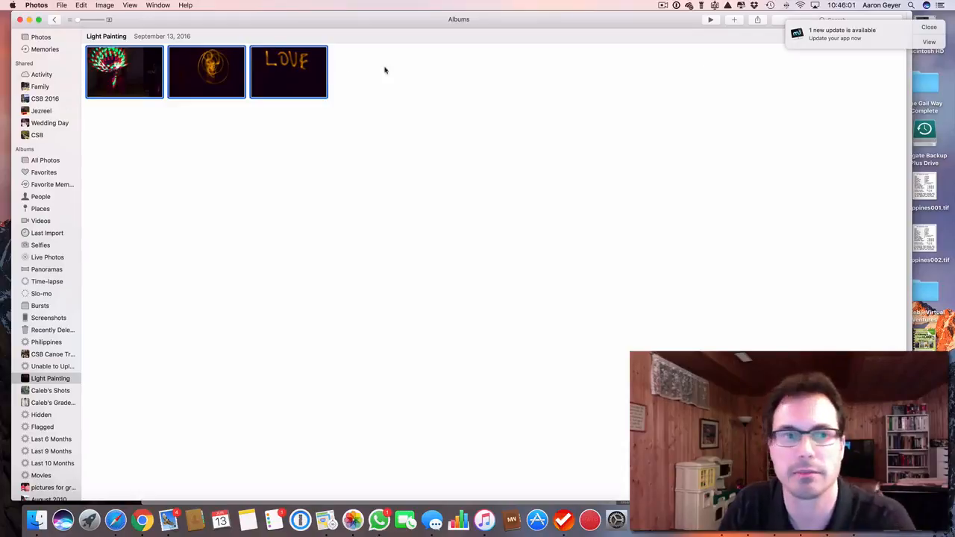
pyautogui.click(62, 6)
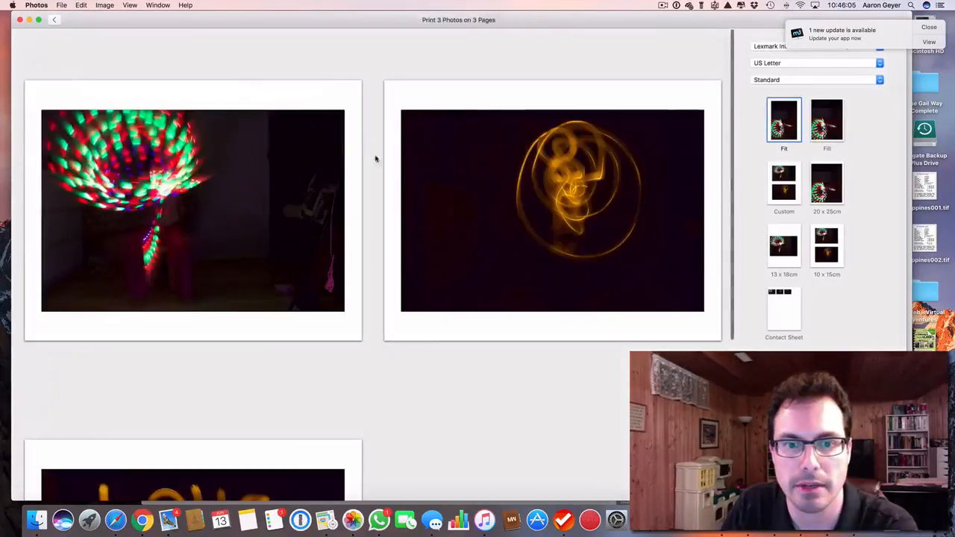
pyautogui.scroll(-3)
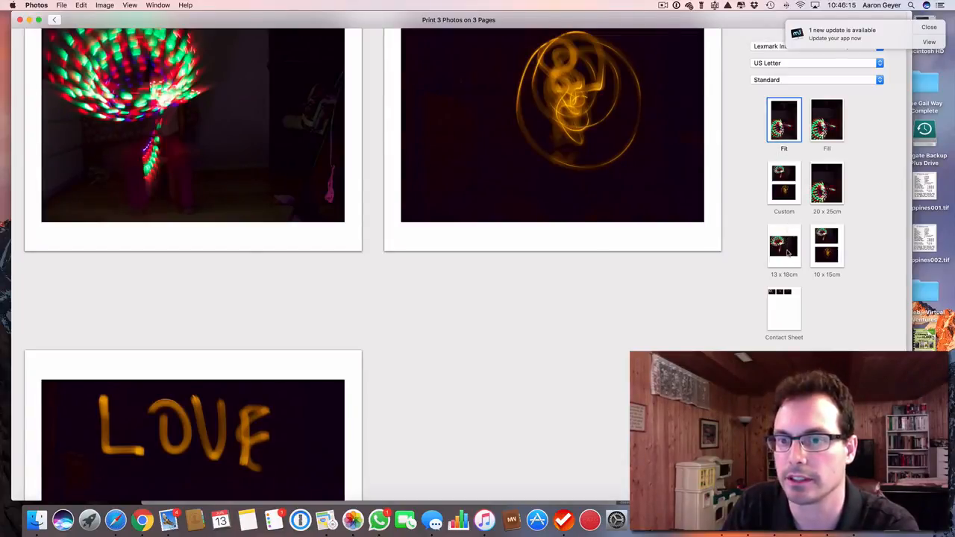
pyautogui.click(783, 246)
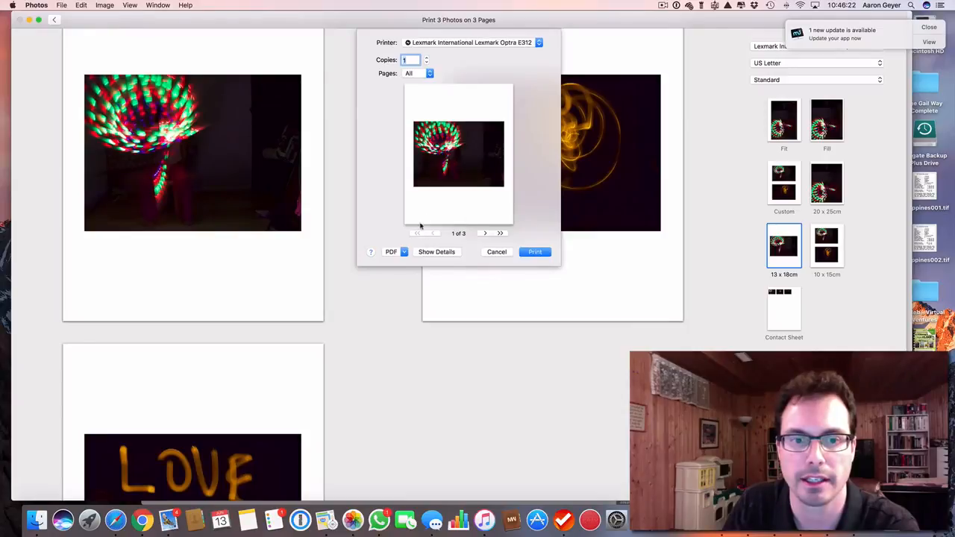
# Save the photo printout as a PDF, typing the name 'Light Pait'
pyautogui.click(394, 251)
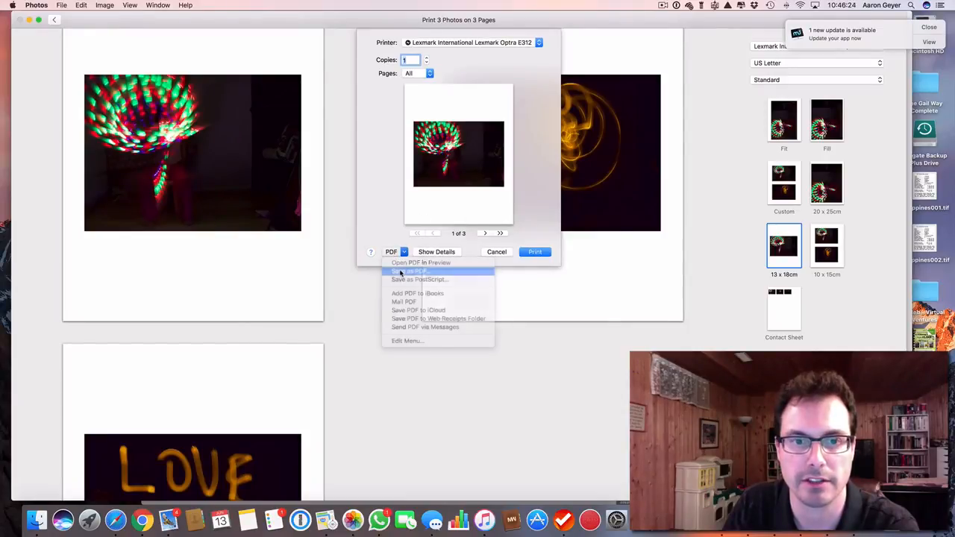
pyautogui.click(409, 270)
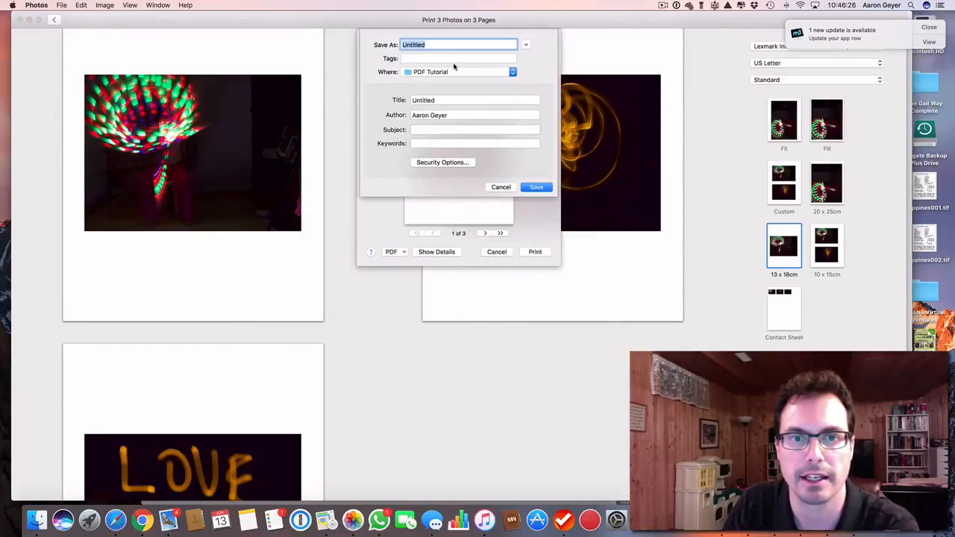
pyautogui.write('Light')
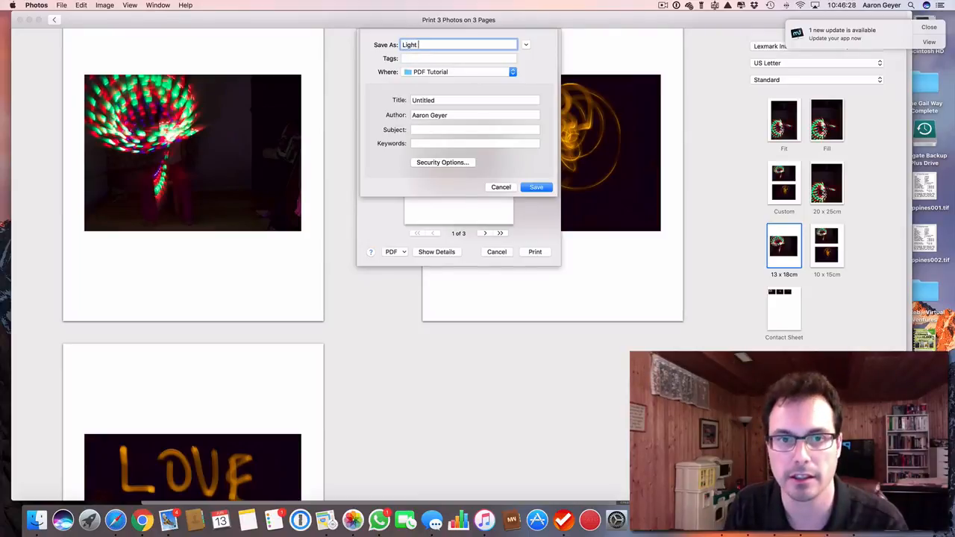
pyautogui.write('Pait')
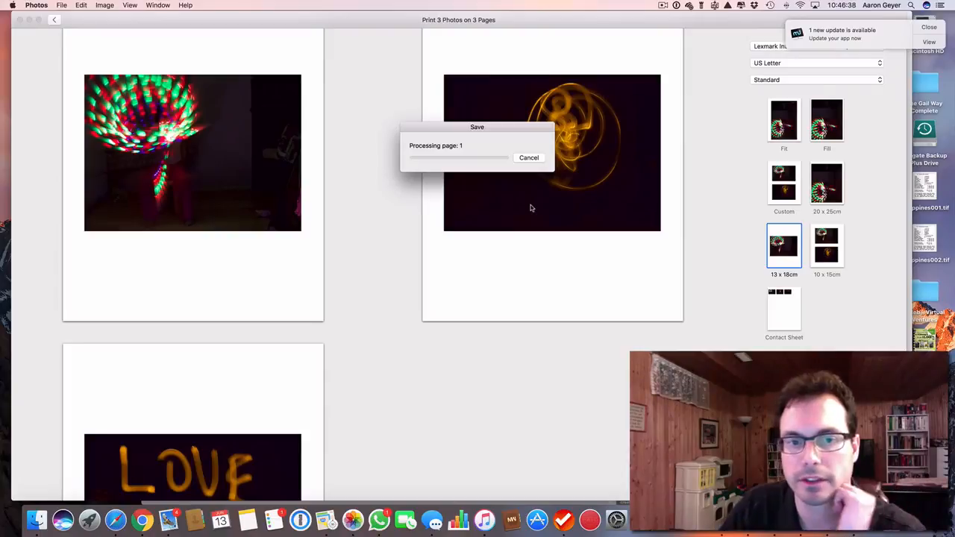
pyautogui.moveTo(466, 165)
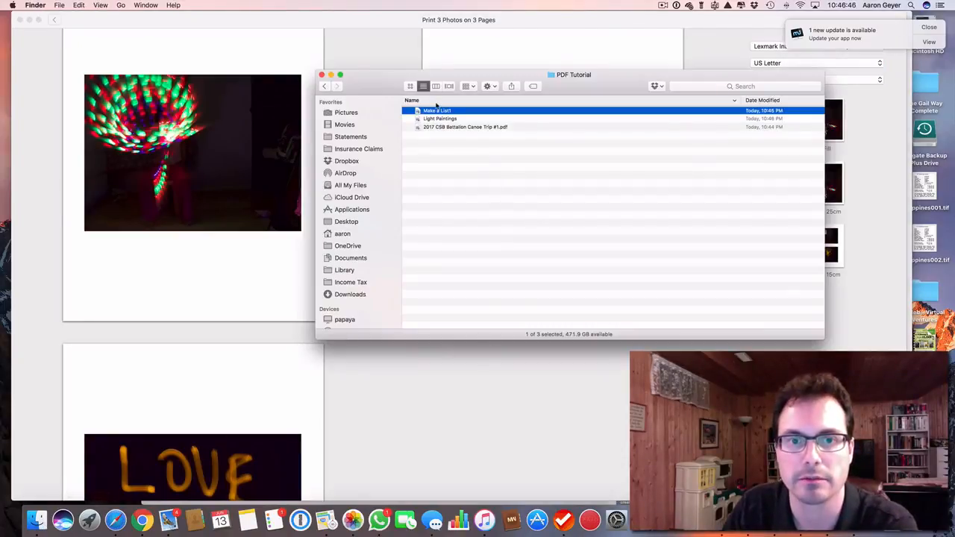
# Open Light Paintings.pdf in Preview and view its second photo page
pyautogui.doubleClick(436, 110)
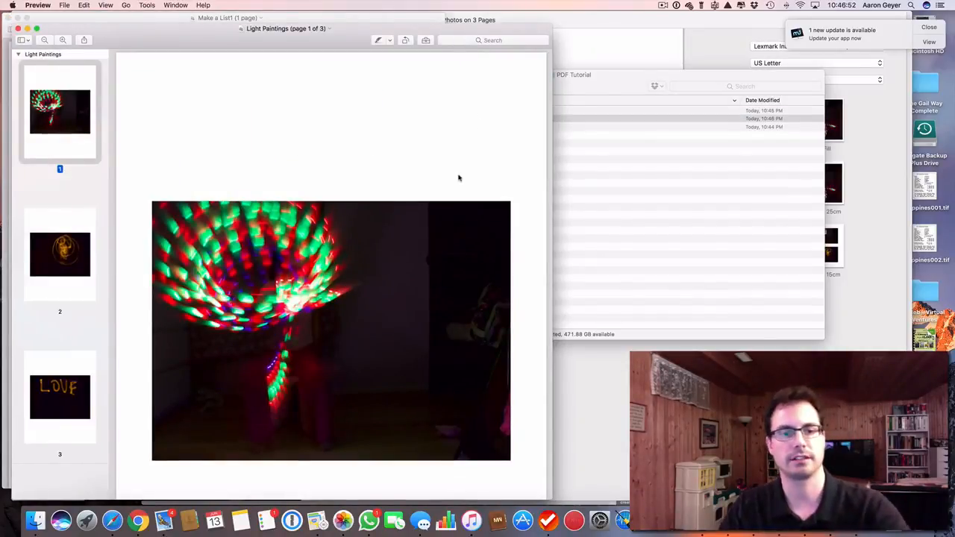
pyautogui.click(60, 254)
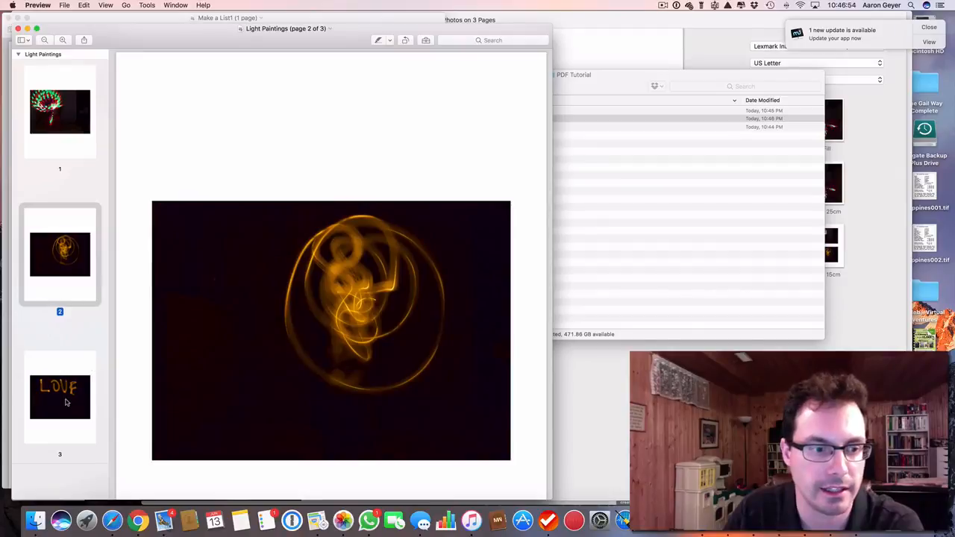